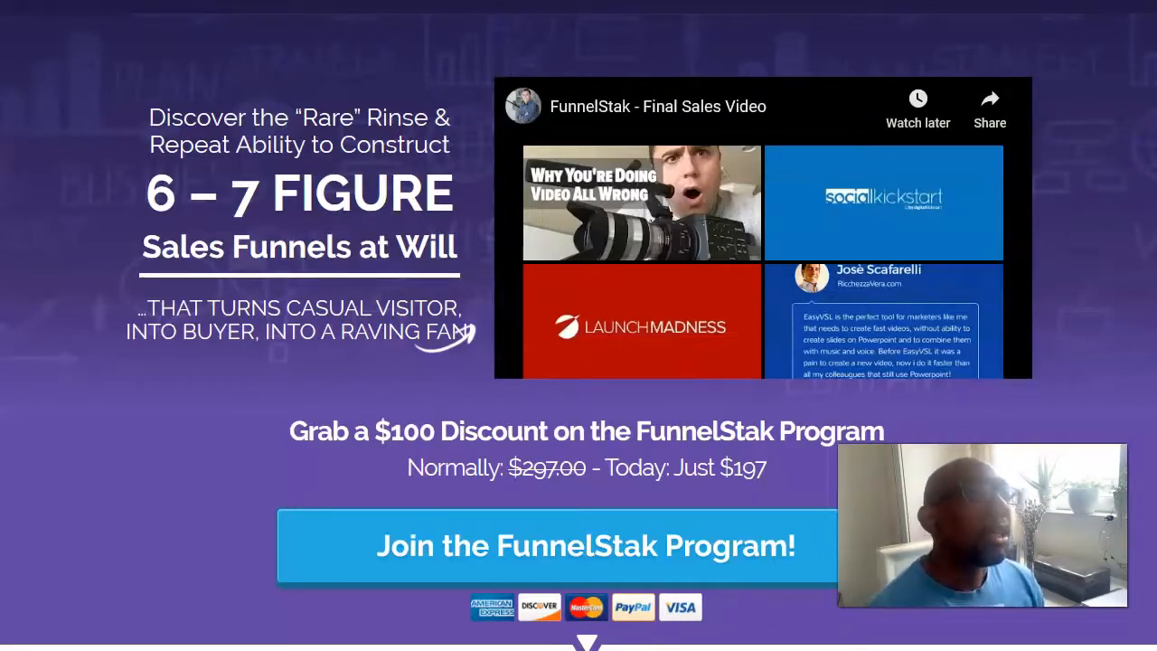
{"action": "mouse_move", "coordinate": [201, 523]}
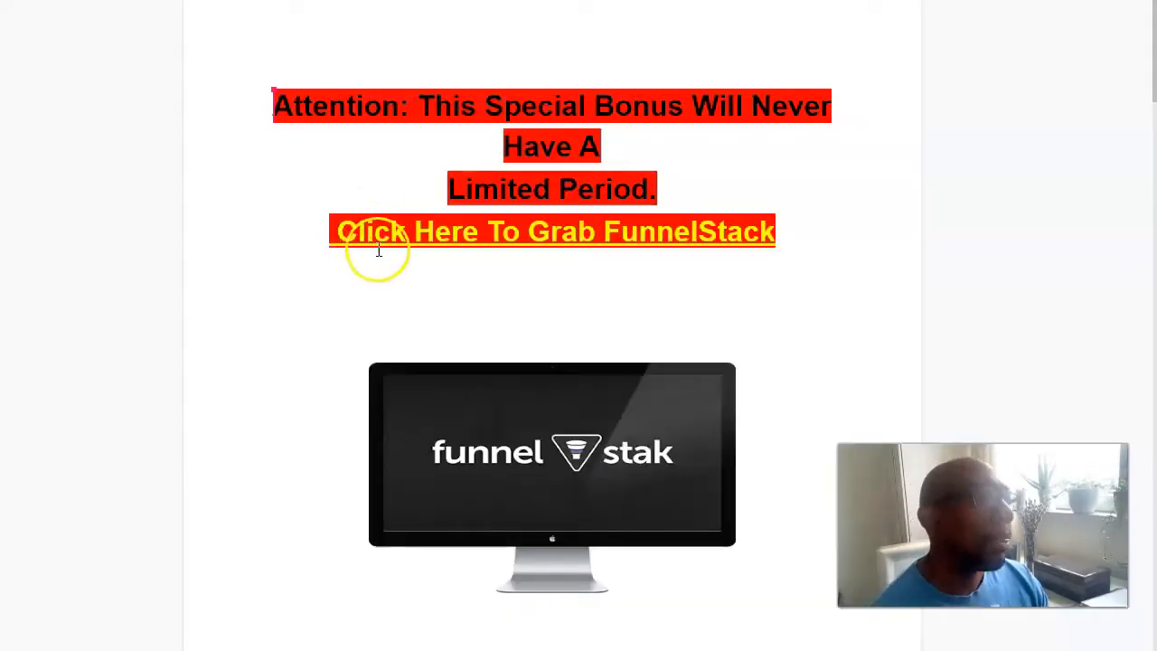
Scroll down the bonus page past the INSANE Bonus Bundle banner to the free GrooveSell offer
{"action": "scroll", "scroll_direction": "down", "scroll_amount": 3}
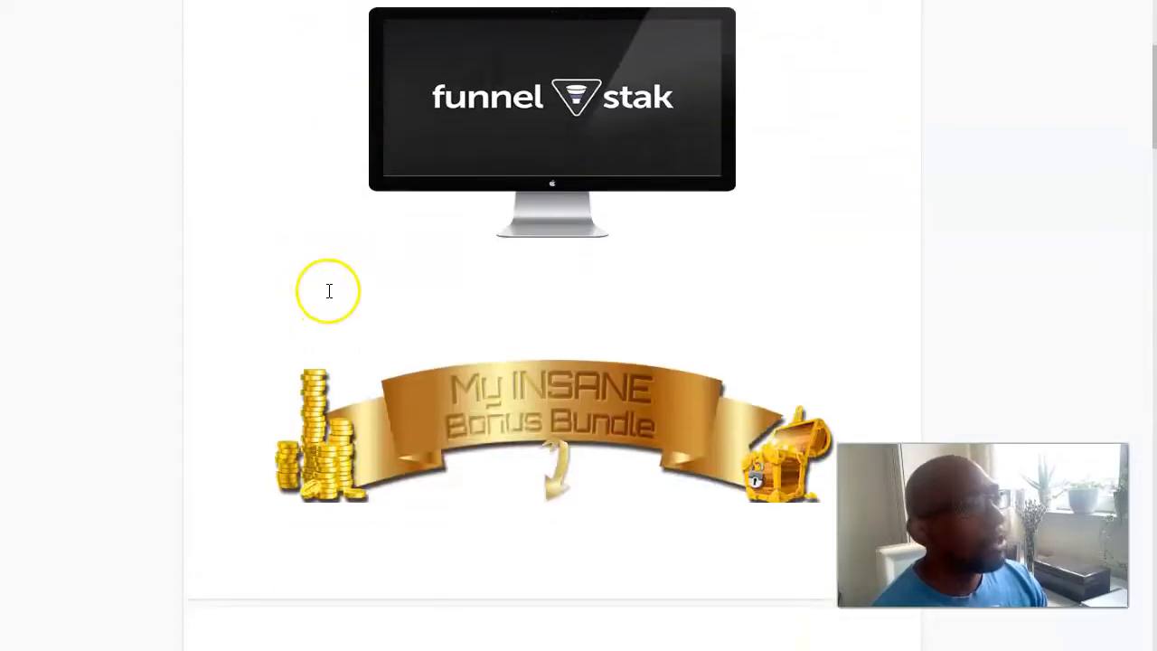
{"action": "scroll", "scroll_direction": "down", "scroll_amount": 3}
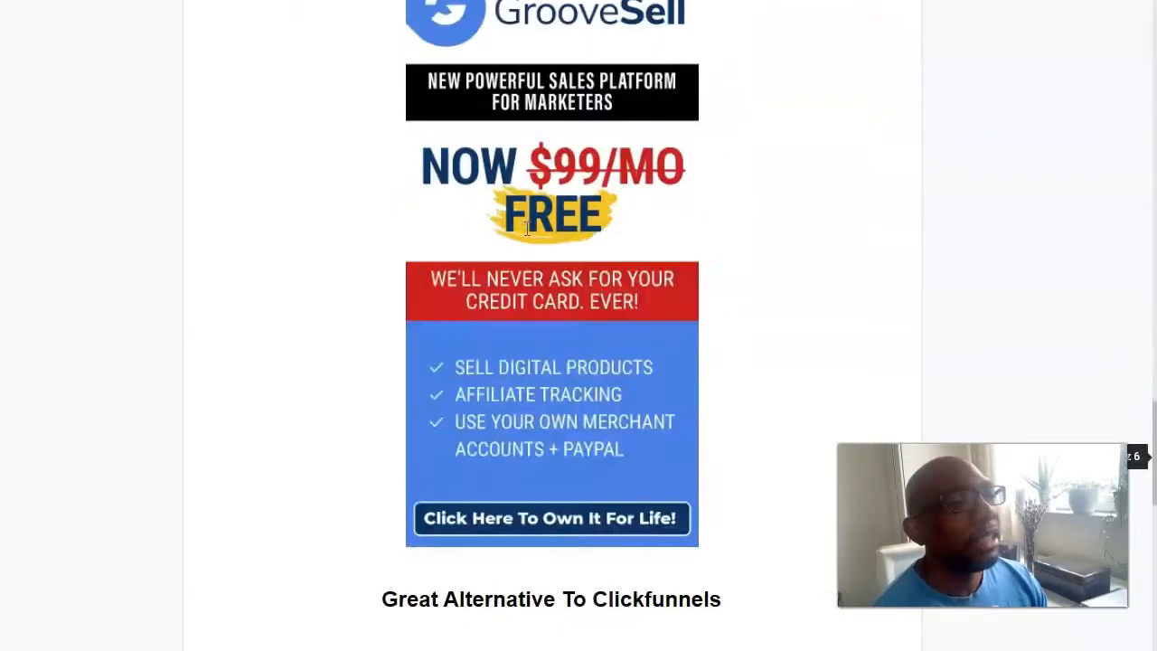
Scroll so the Bonus 3 heading and GrooveSell free-instead-of-$99/month graphic are fully visible
{"action": "scroll", "scroll_direction": "down", "scroll_amount": 3}
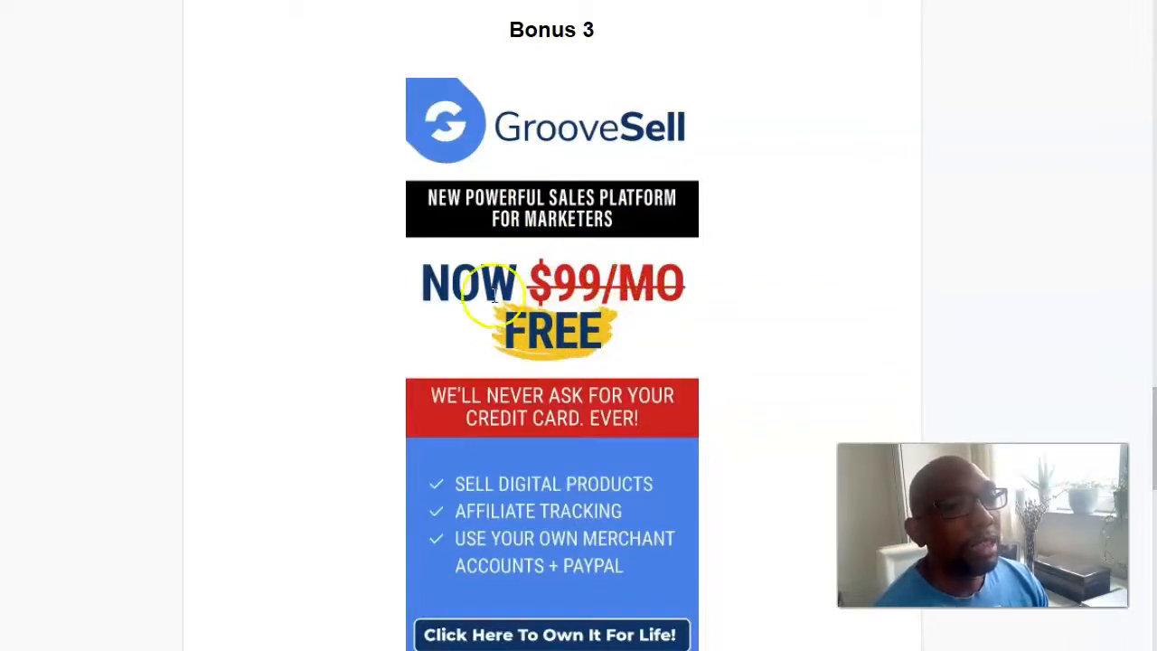
{"action": "mouse_move", "coordinate": [565, 282]}
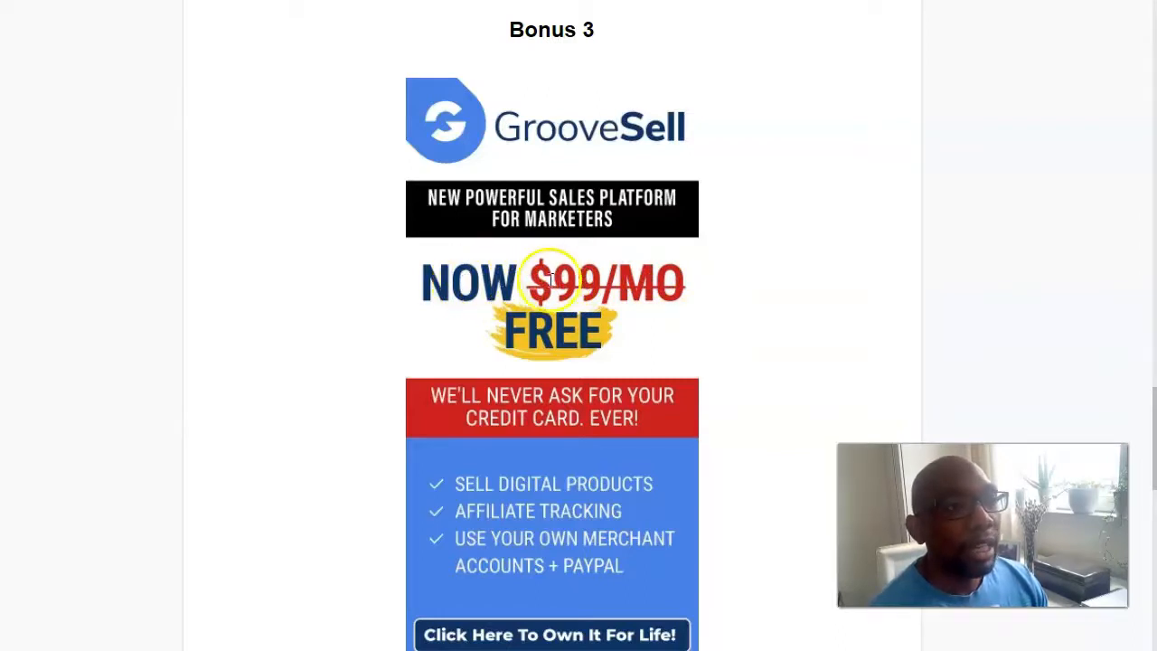
{"action": "mouse_move", "coordinate": [514, 312]}
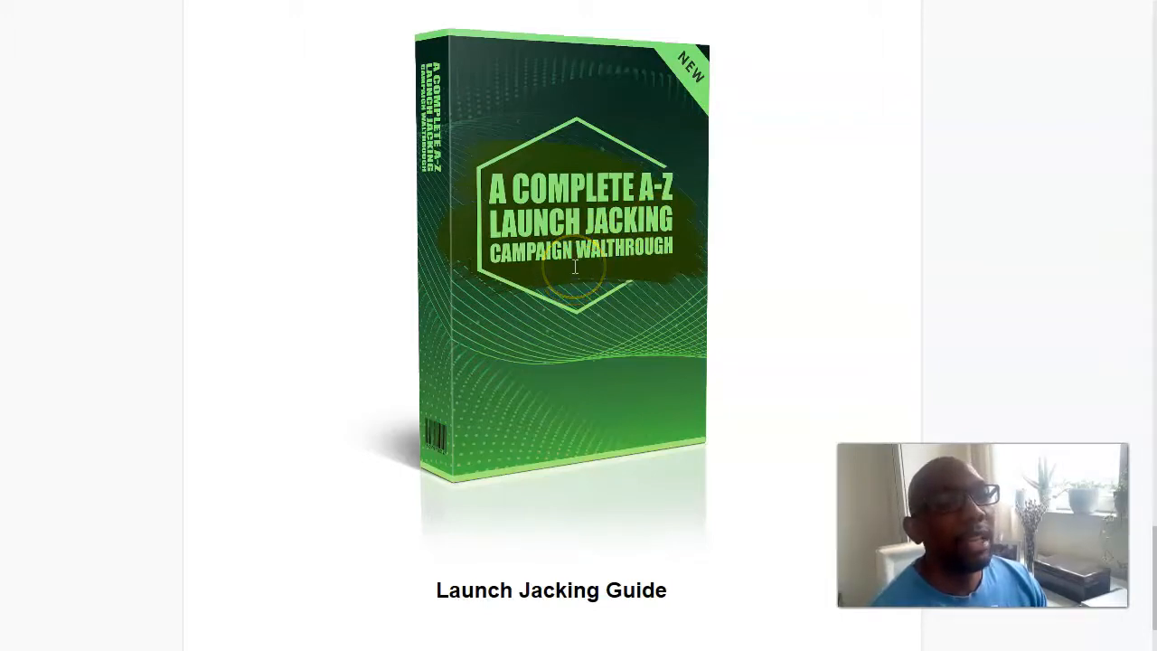
Pass the Launch Jacking Guide bonus and return to the FunnelStak sales page's $197 offer
{"action": "left_click", "coordinate": [570, 267]}
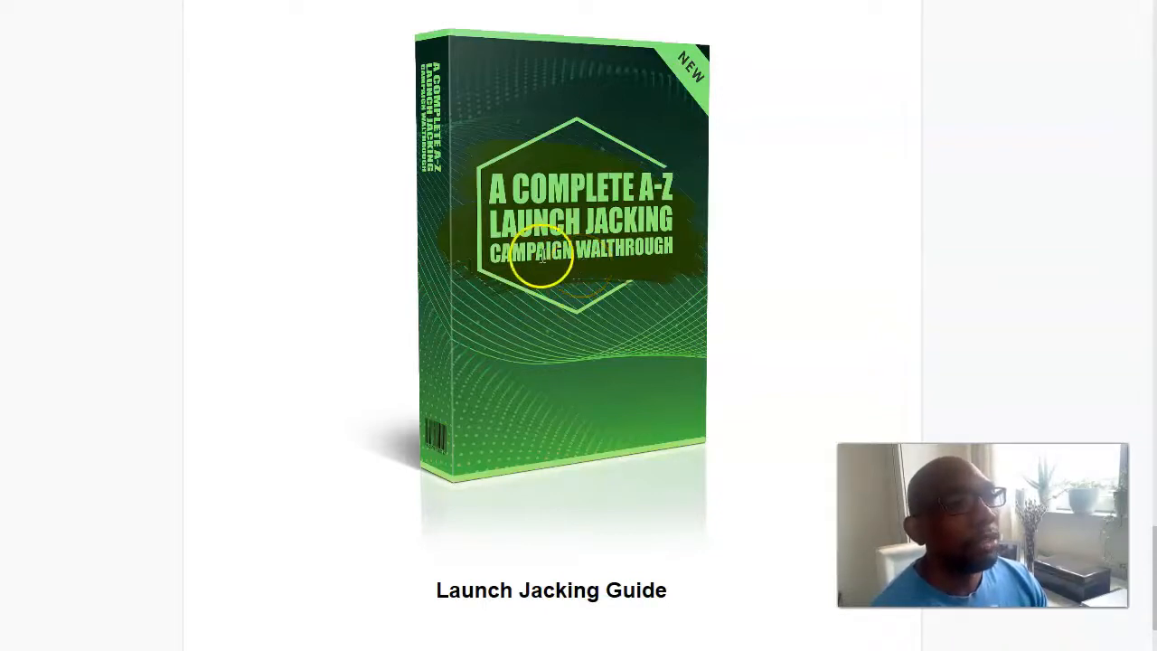
{"action": "scroll", "scroll_direction": "down", "scroll_amount": 3}
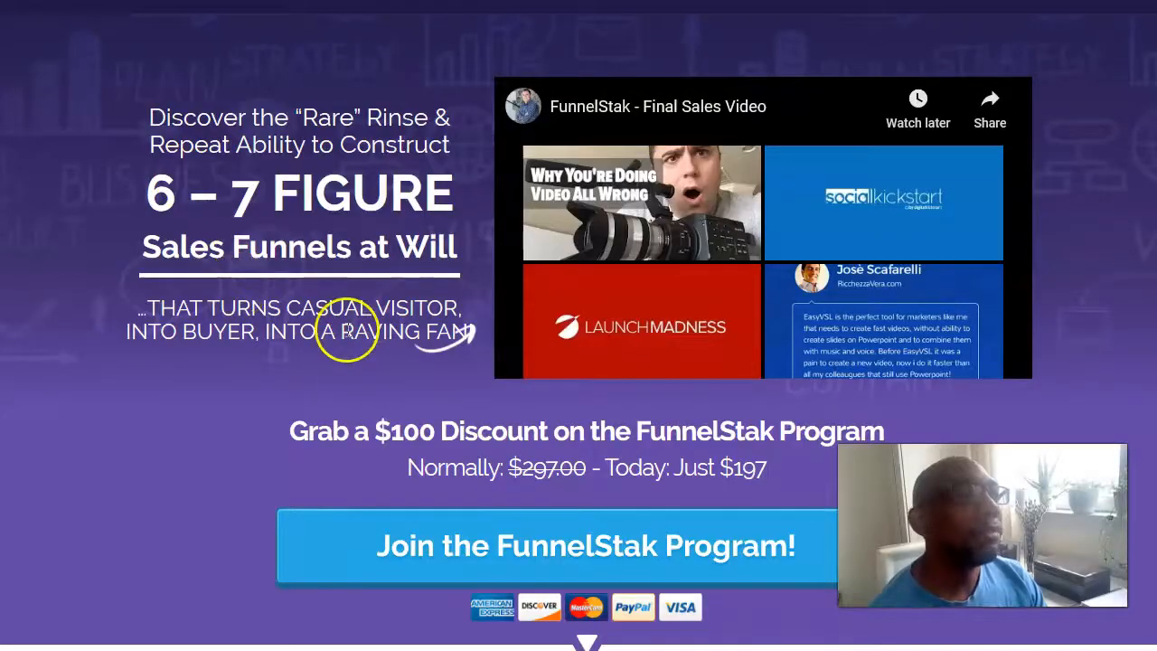
Scroll the FunnelStak sales page past the Join button to Mark Thompson's sales letter opening
{"action": "scroll", "scroll_direction": "down", "scroll_amount": 3}
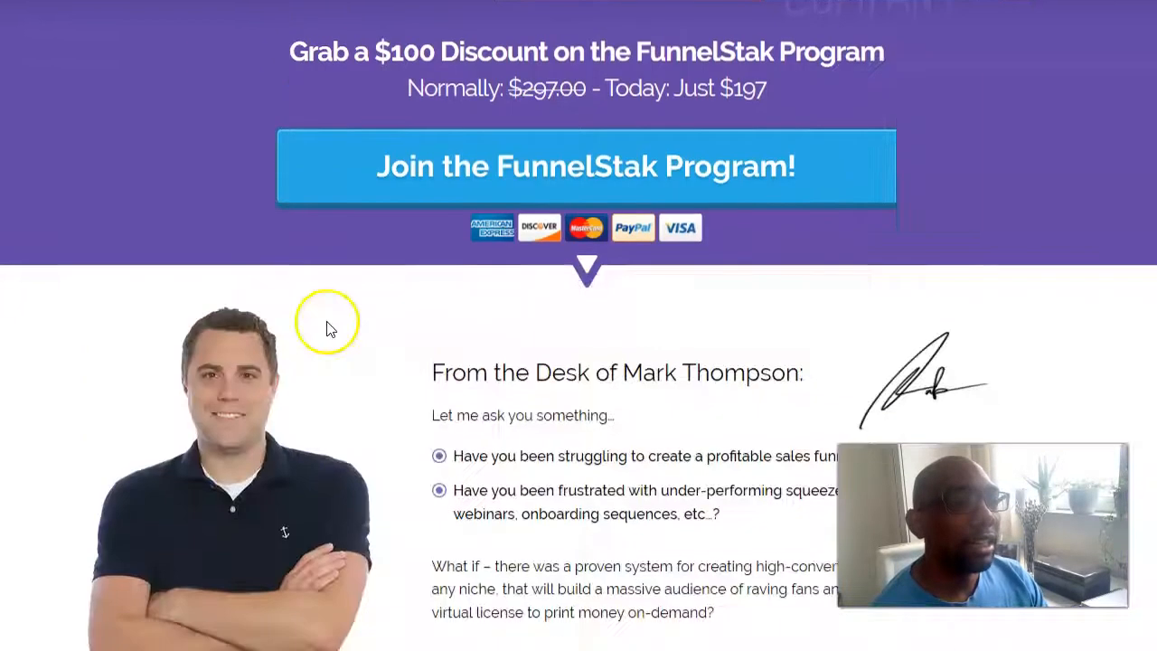
{"action": "scroll", "scroll_direction": "down", "scroll_amount": 3}
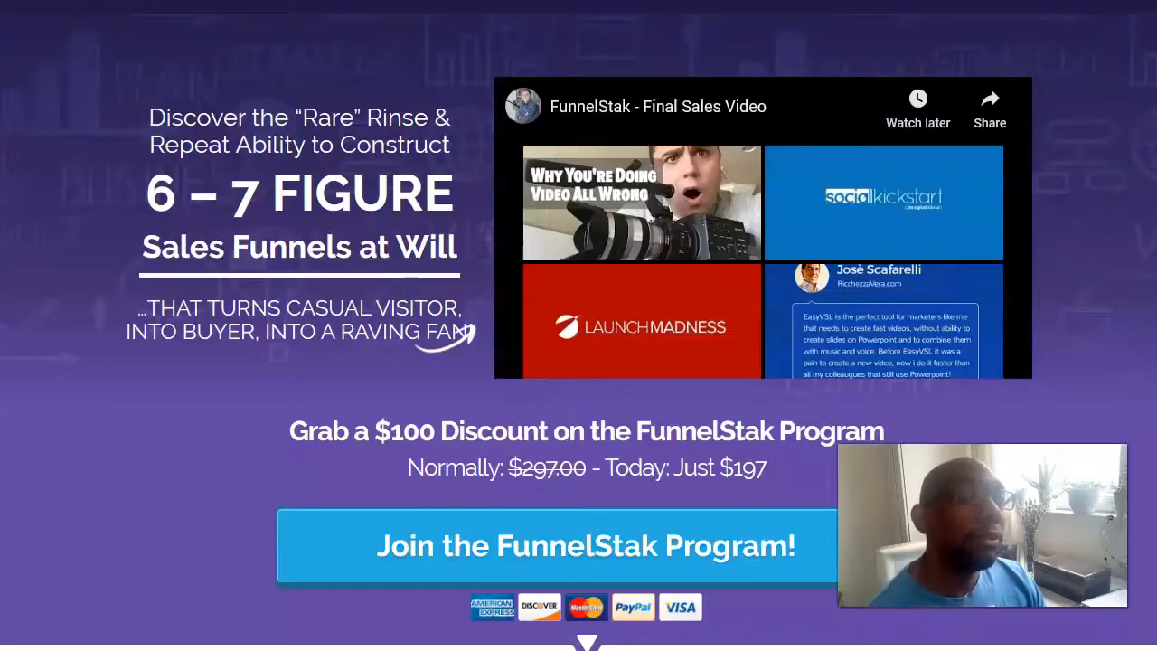
Scroll the bonus page to the My INSANE Bonus Bundle banner above Bonus 1
{"action": "scroll", "scroll_direction": "down", "scroll_amount": 3}
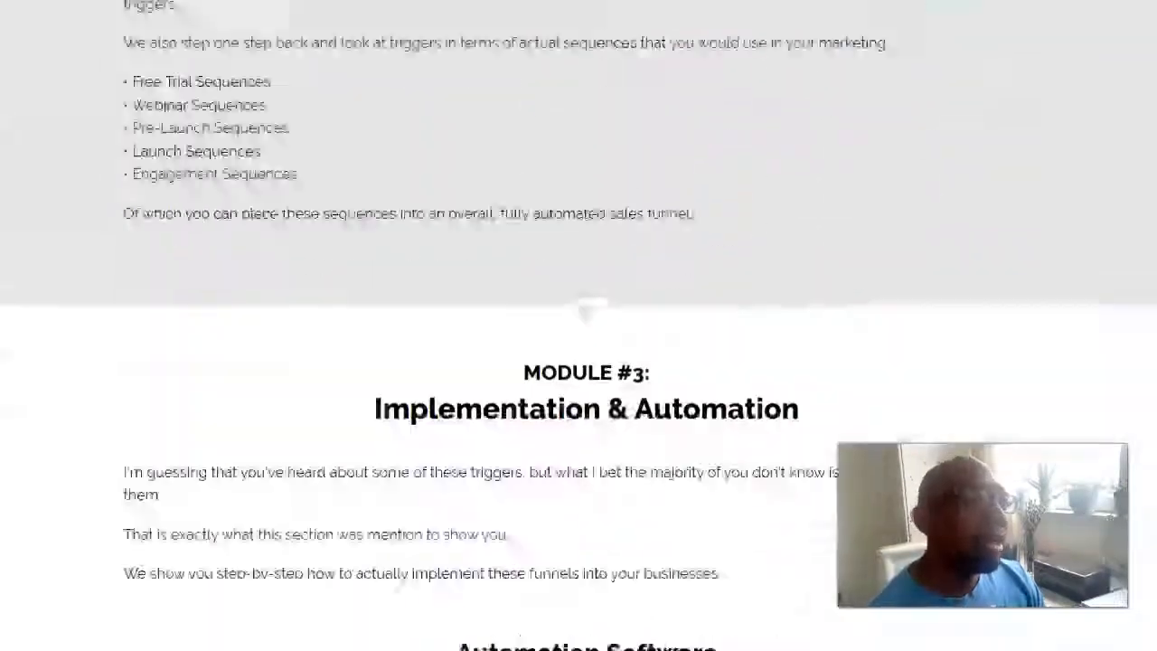
{"action": "scroll", "scroll_direction": "down", "scroll_amount": 3}
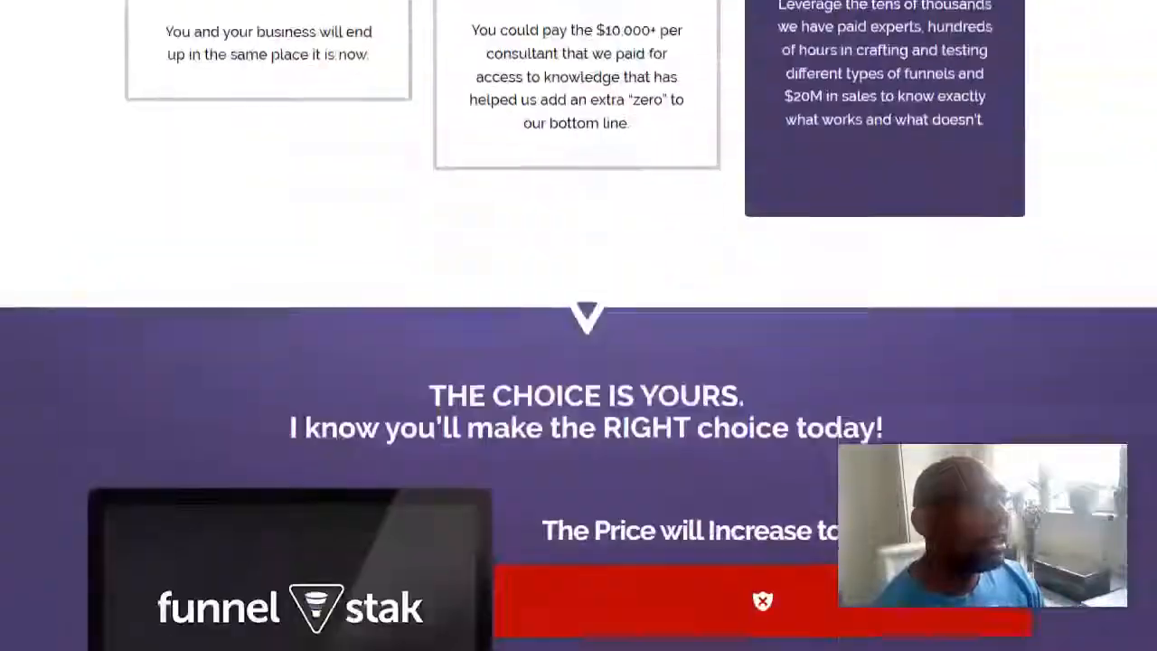
{"action": "scroll", "scroll_direction": "down", "scroll_amount": 3}
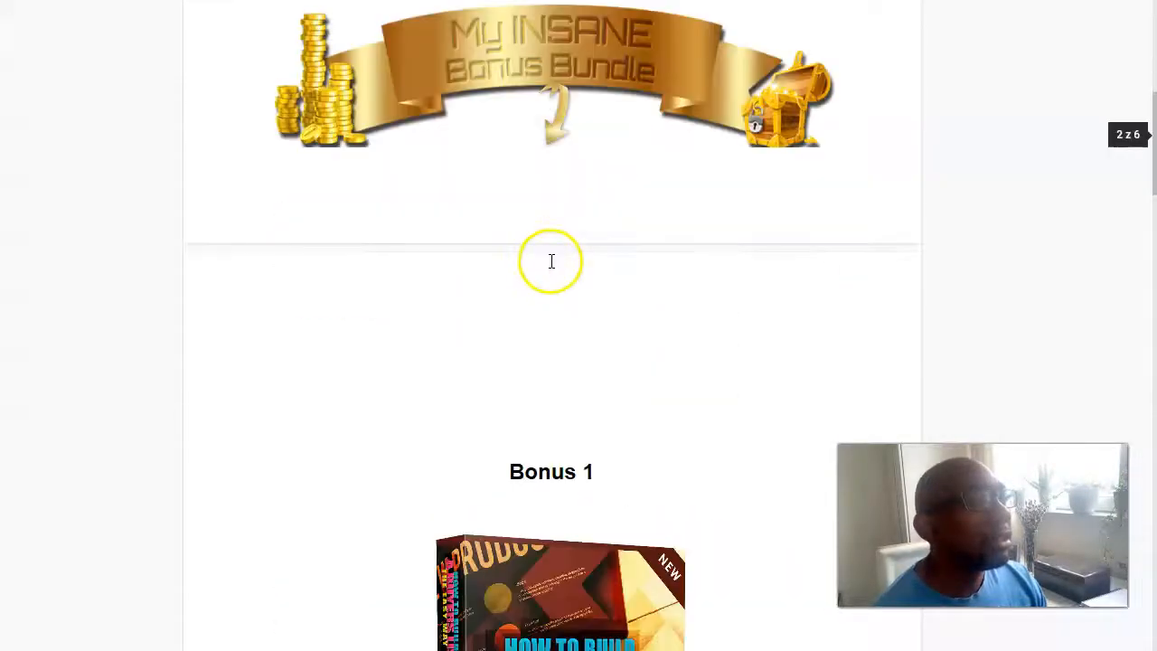
Scroll down past Bonuses 1, 2 and 3 to Bonus 4, the A-Z launch jacking campaign walkthrough
{"action": "scroll", "scroll_direction": "down", "scroll_amount": 3}
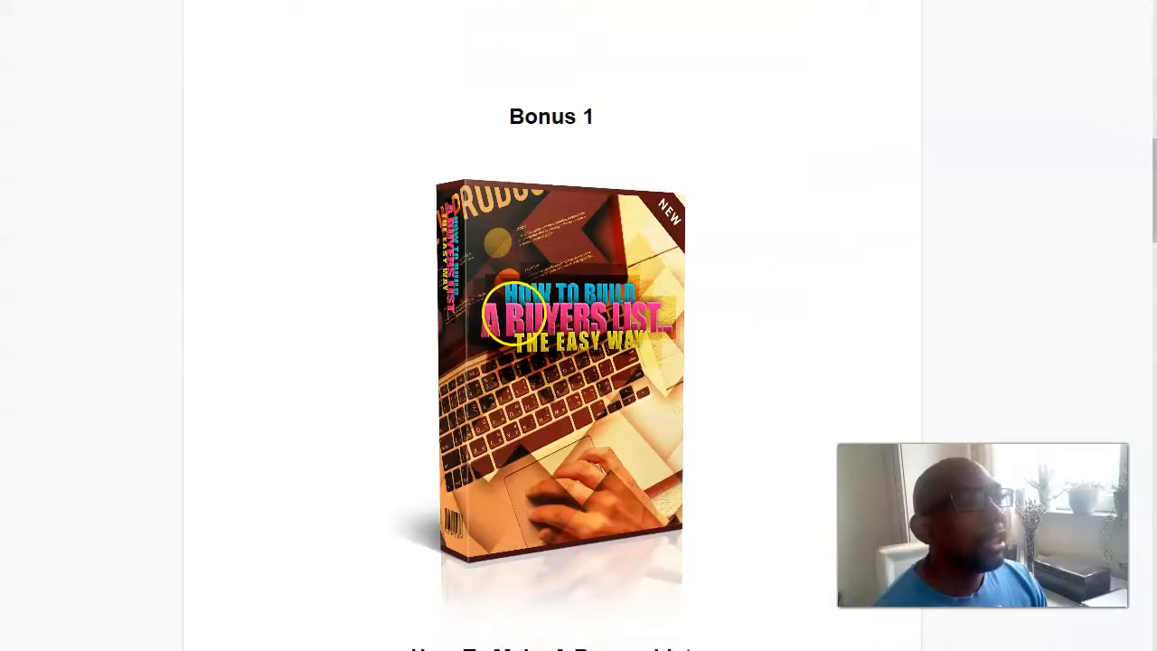
{"action": "scroll", "scroll_direction": "down", "scroll_amount": 3}
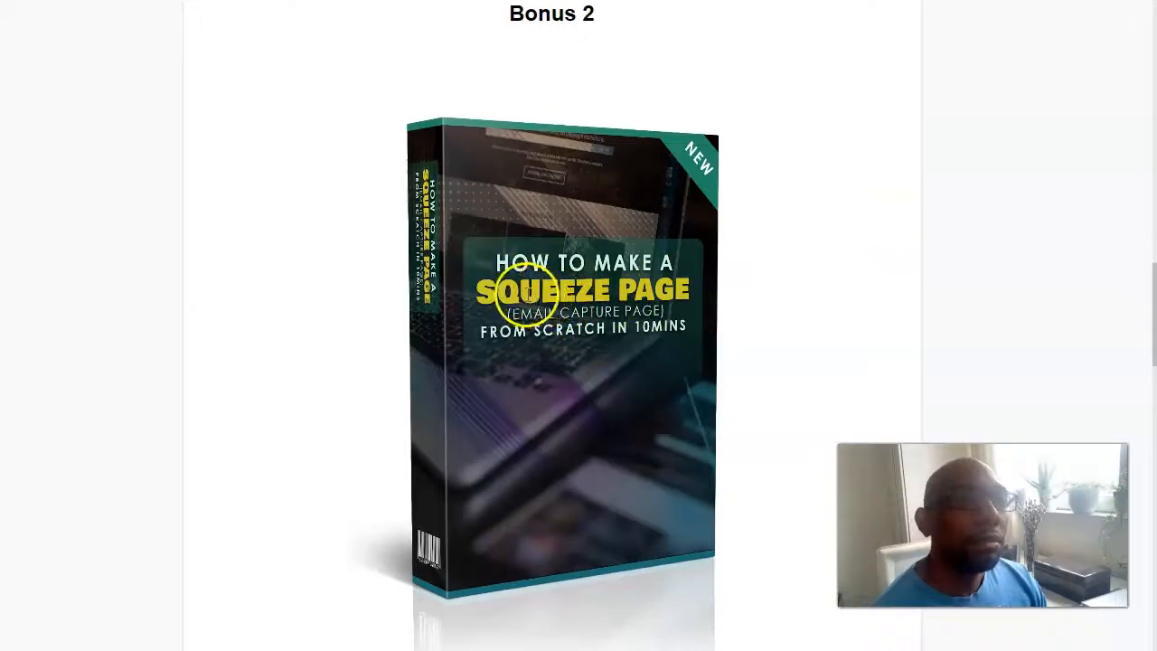
{"action": "scroll", "scroll_direction": "down", "scroll_amount": 3}
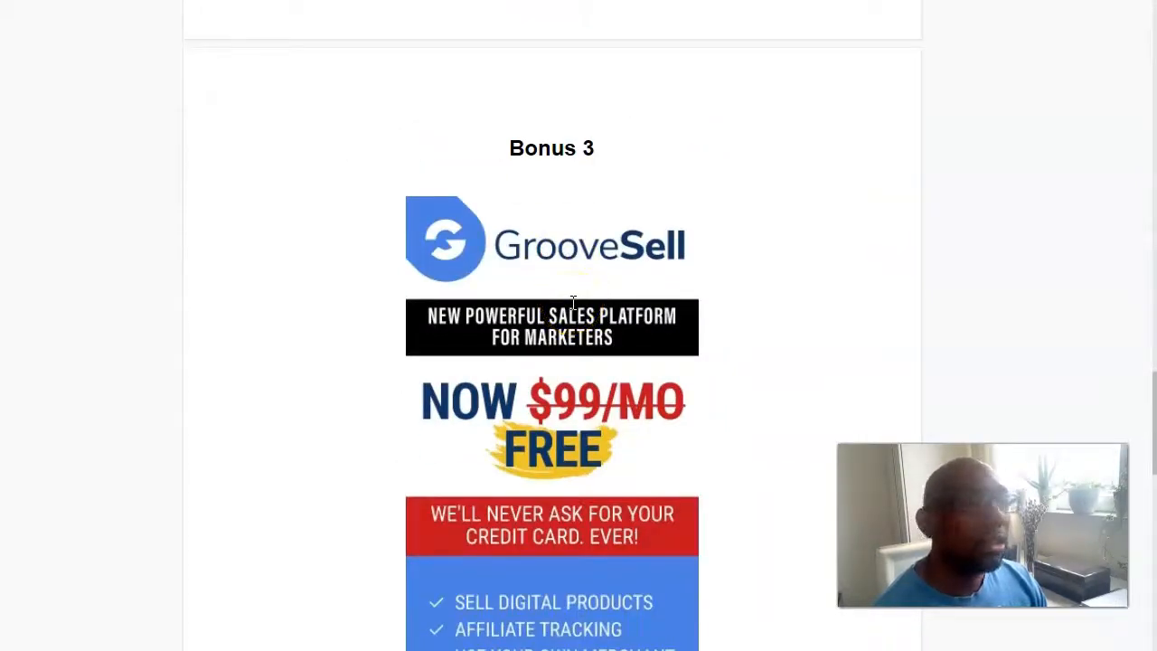
{"action": "scroll", "scroll_direction": "down", "scroll_amount": 3}
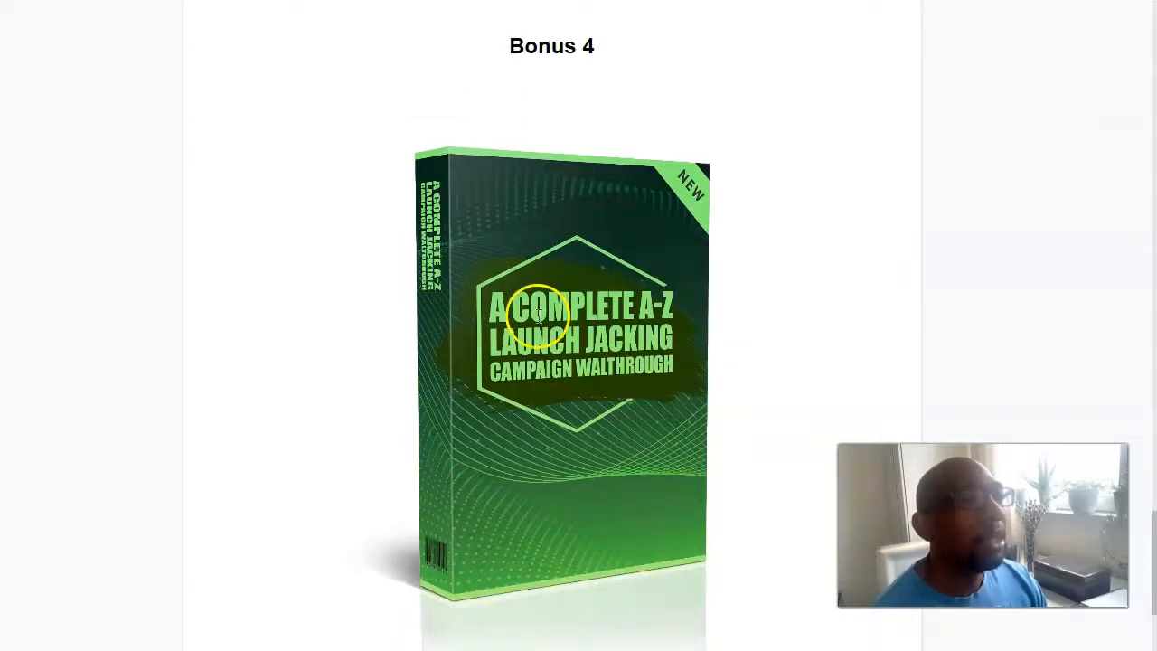
{"action": "scroll", "scroll_direction": "down", "scroll_amount": 3}
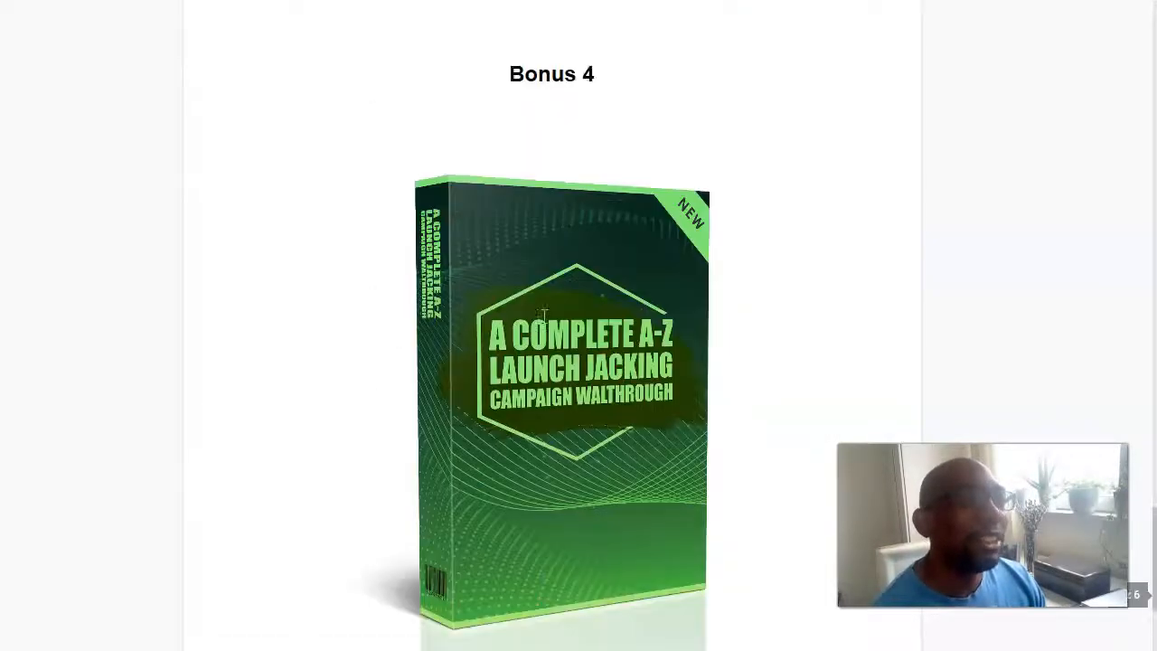
{"action": "scroll", "scroll_direction": "down", "scroll_amount": 3}
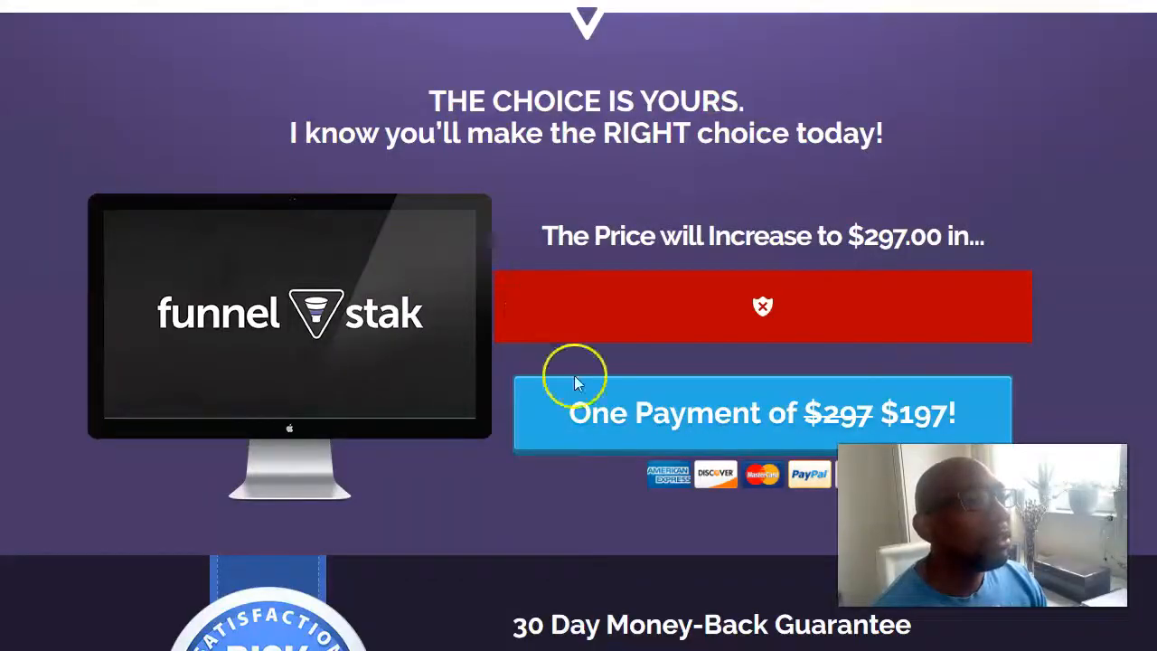
{"action": "mouse_move", "coordinate": [371, 348]}
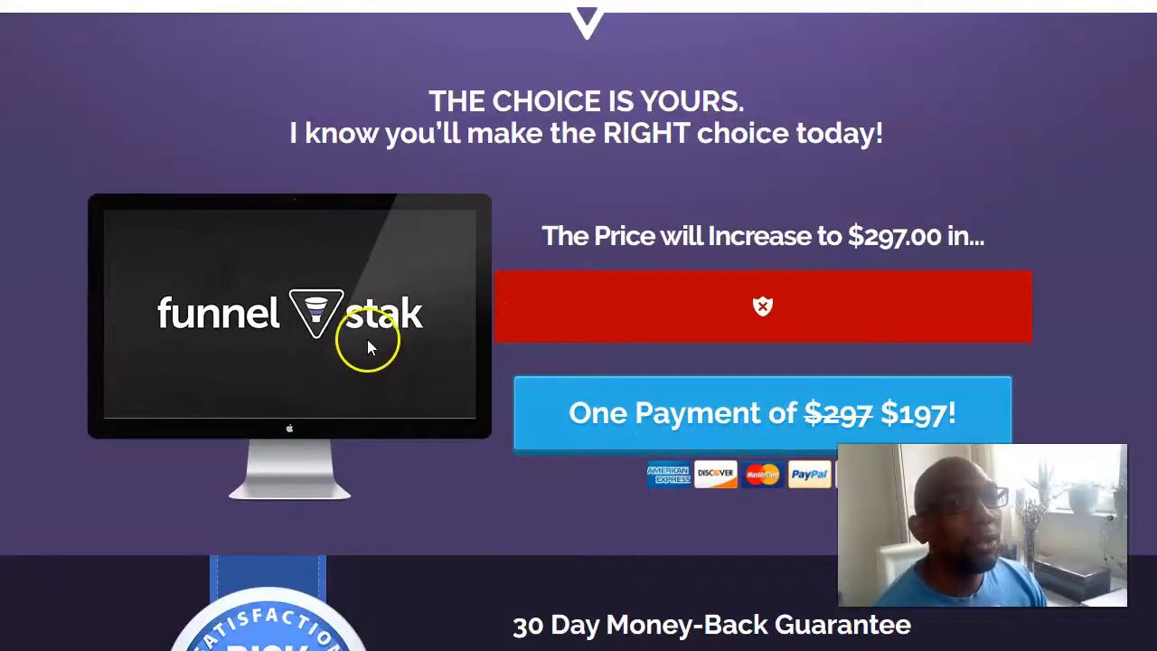
{"action": "mouse_move", "coordinate": [669, 380]}
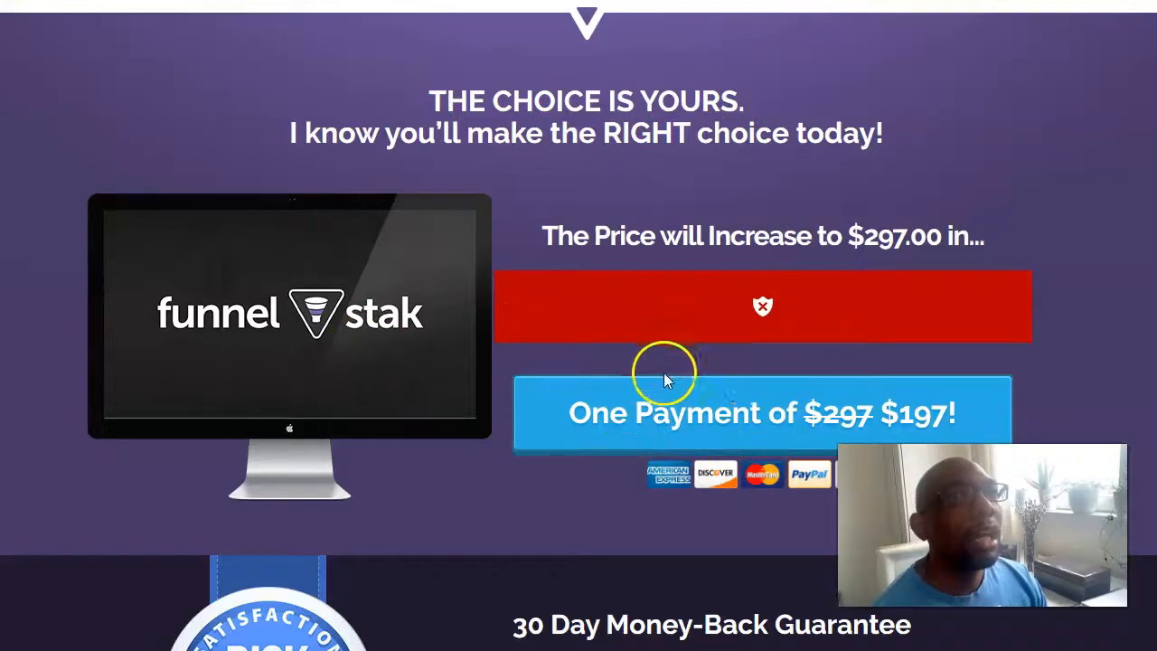
{"action": "mouse_move", "coordinate": [669, 373]}
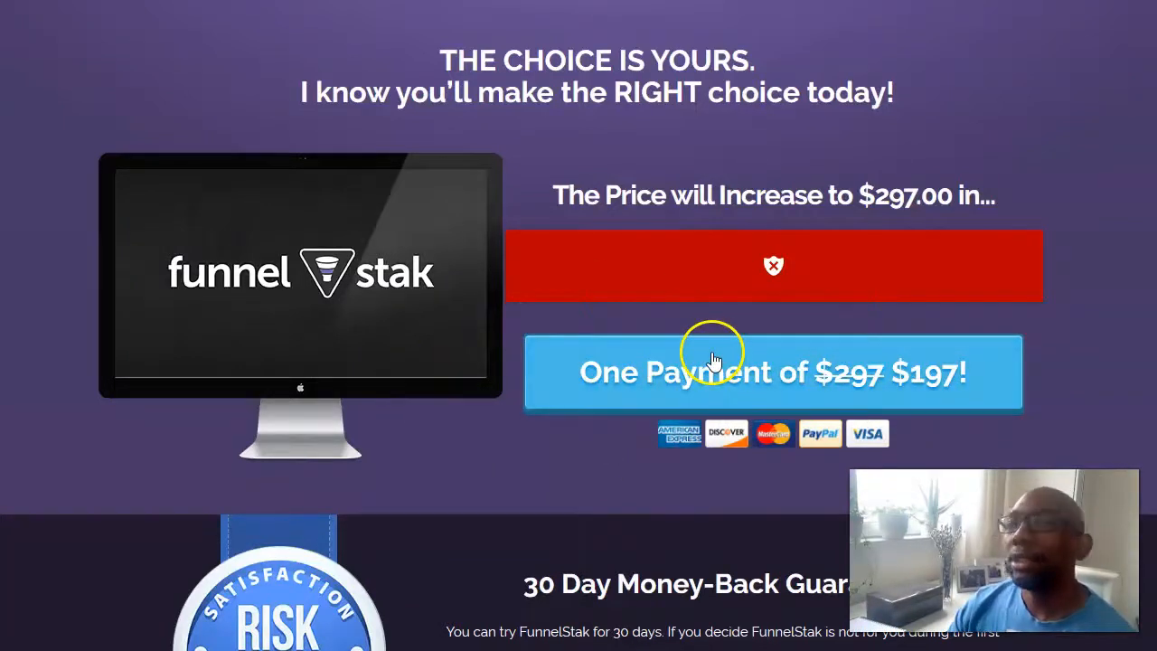
{"action": "mouse_move", "coordinate": [723, 317]}
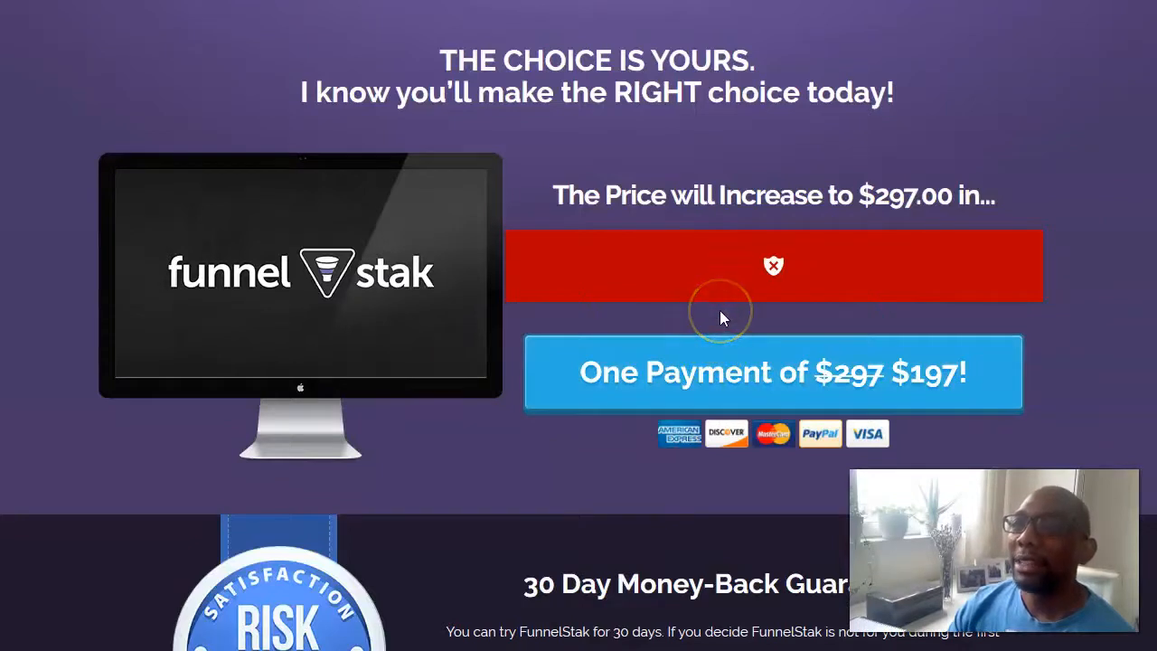
{"action": "mouse_move", "coordinate": [673, 330]}
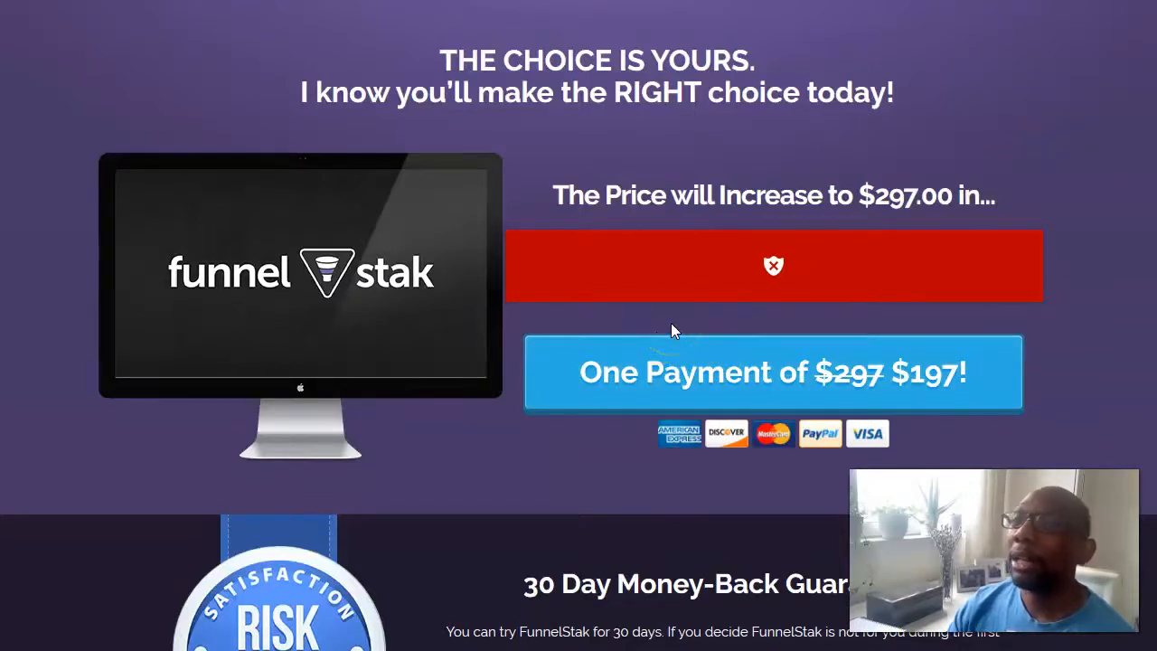